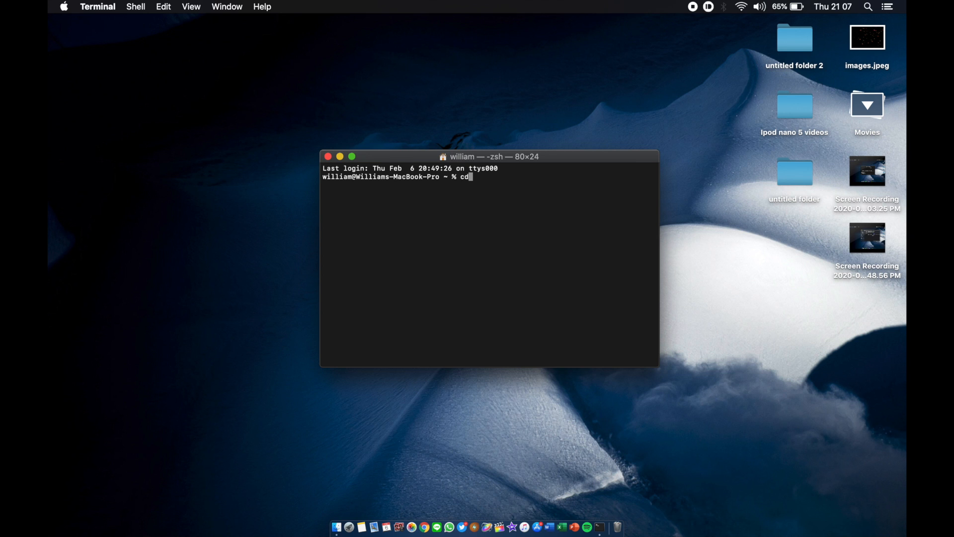
mouse_move(314, 494)
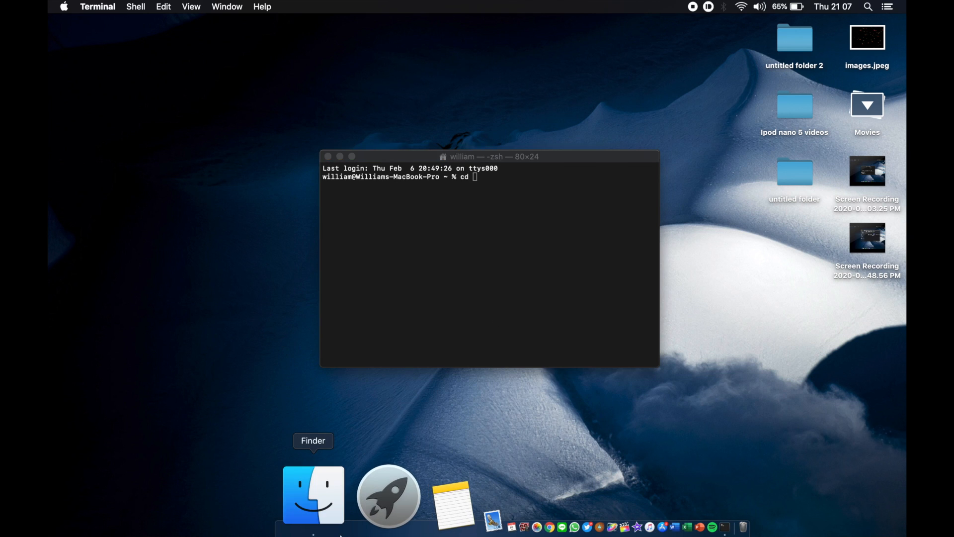
Change into the Vieux-master folder in Downloads via cd with its dragged-in path
click(313, 494)
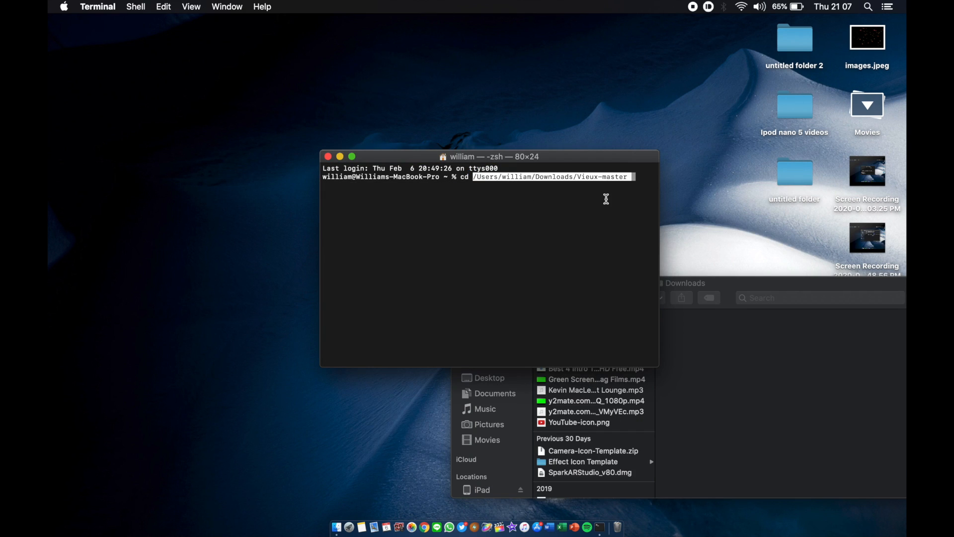
key(Return)
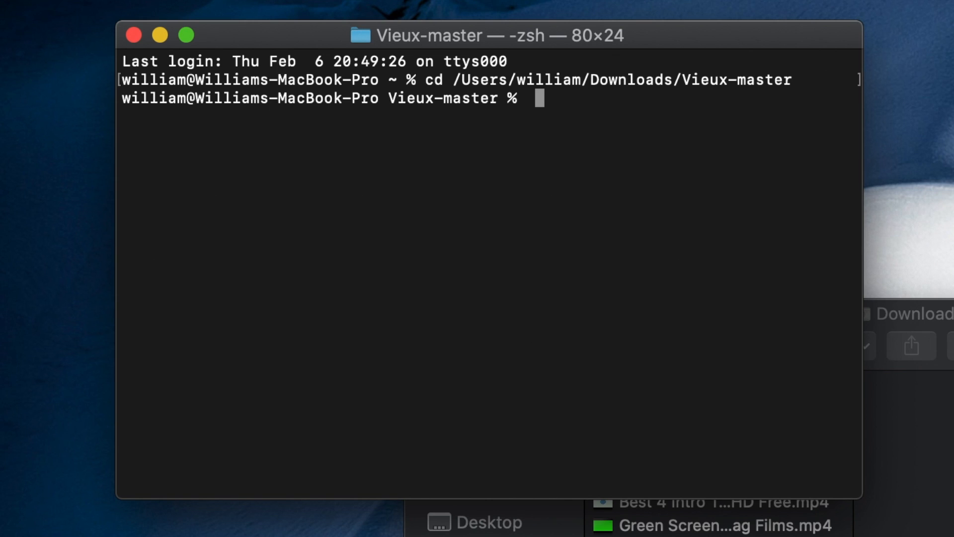
mouse_move(560, 414)
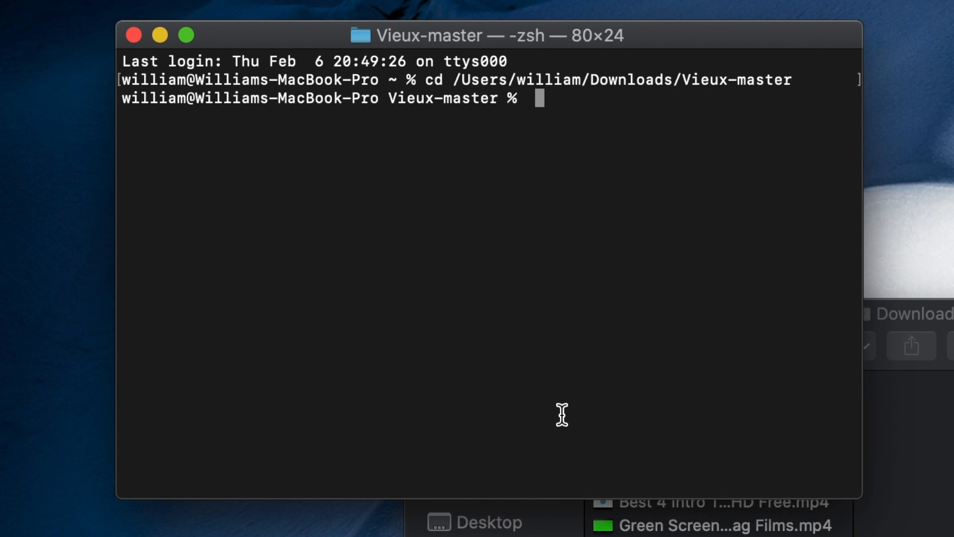
Run vieux -i on the iPad 10.3.3 IPSW so it begins unzipping
key(Return)
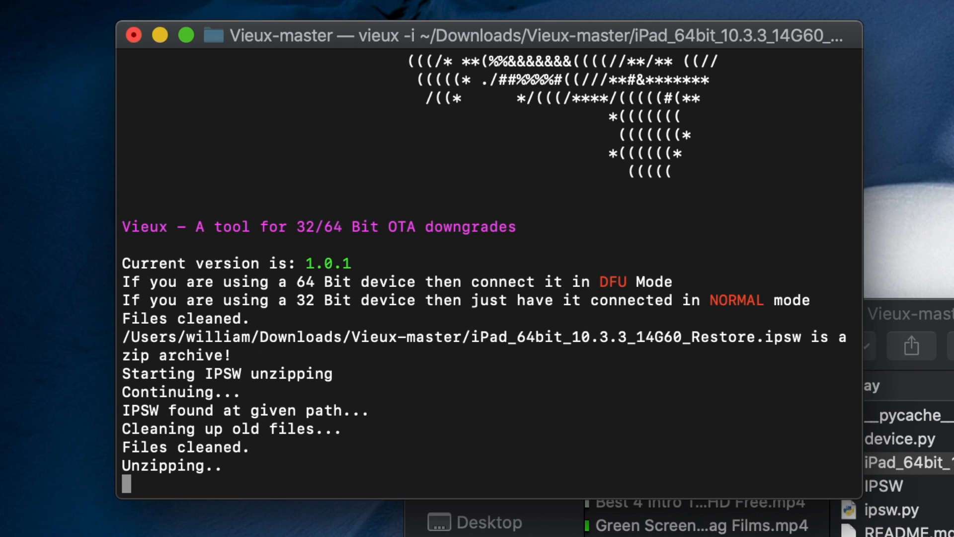